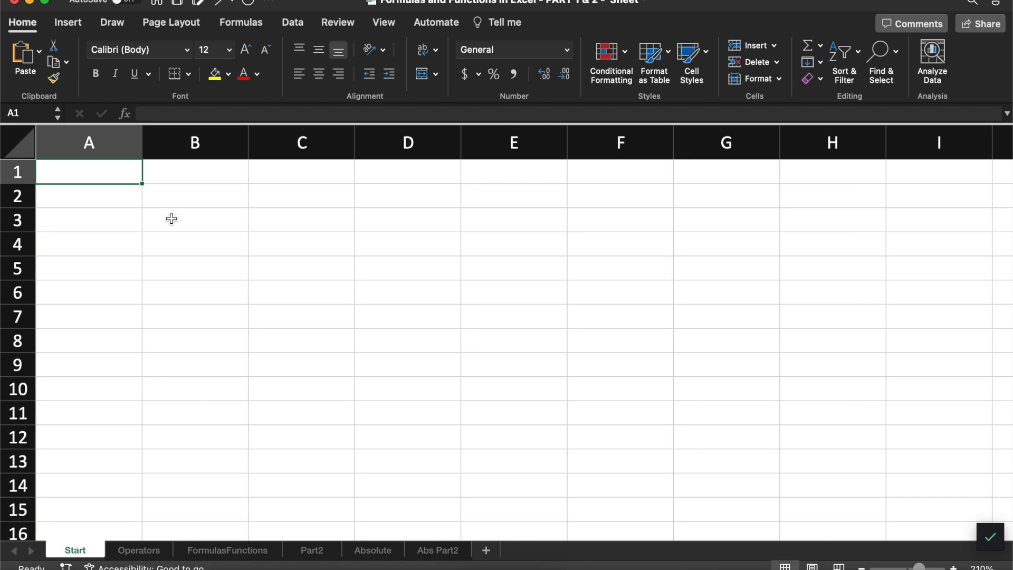
Step: Enter the formula =4+4 in cell A1 so it displays 8
type("=")
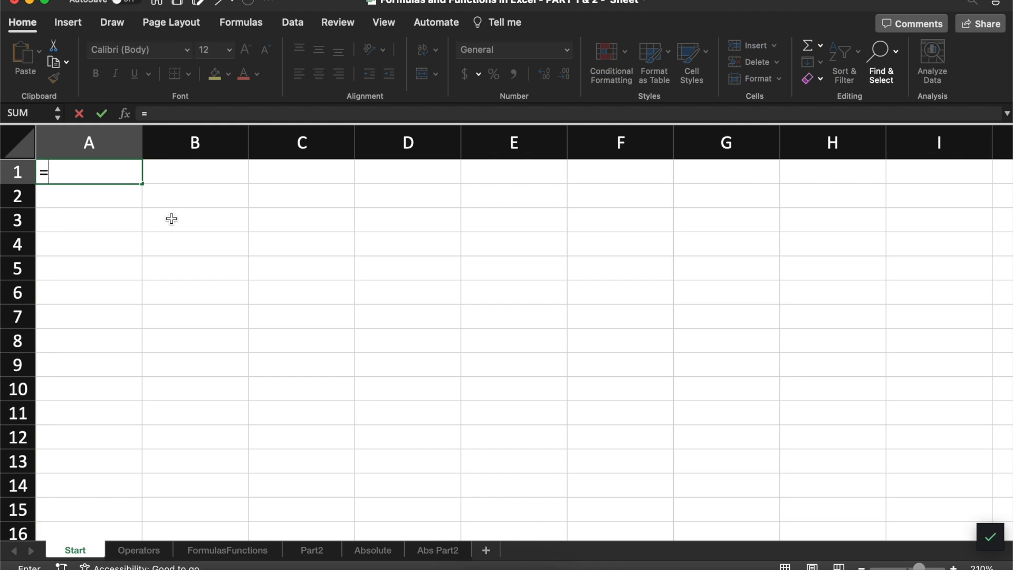
type("4")
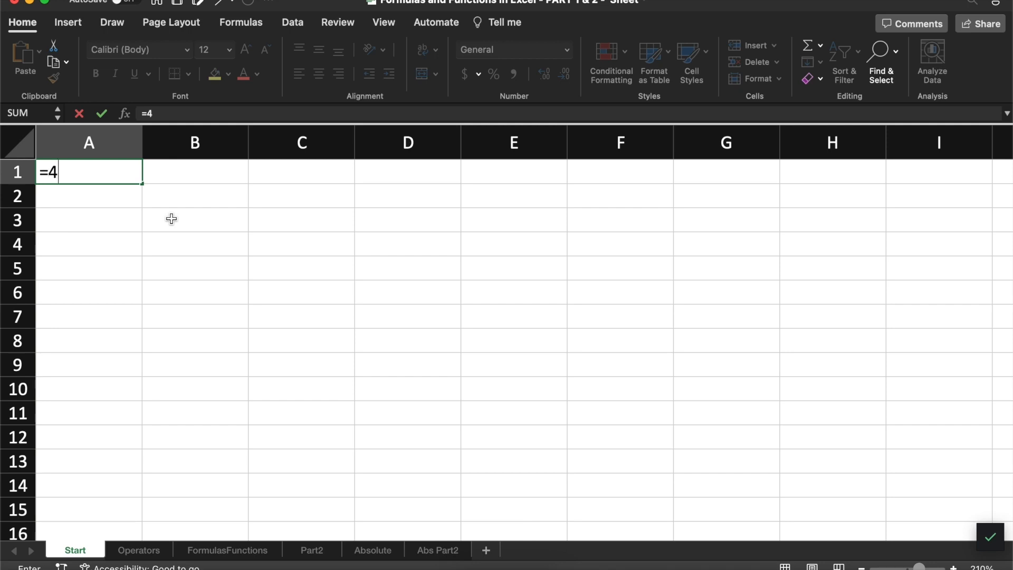
type("+4")
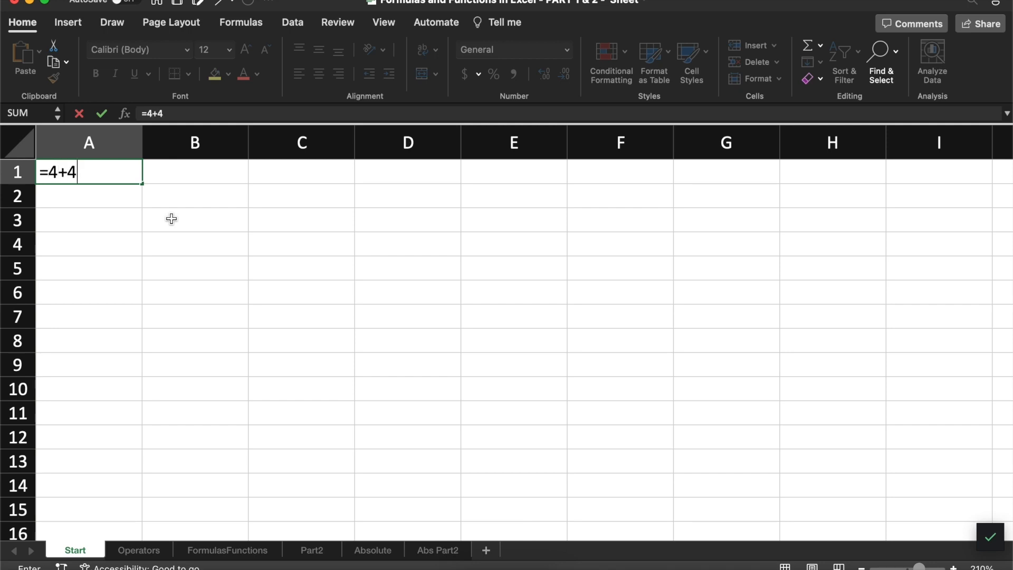
key("Return")
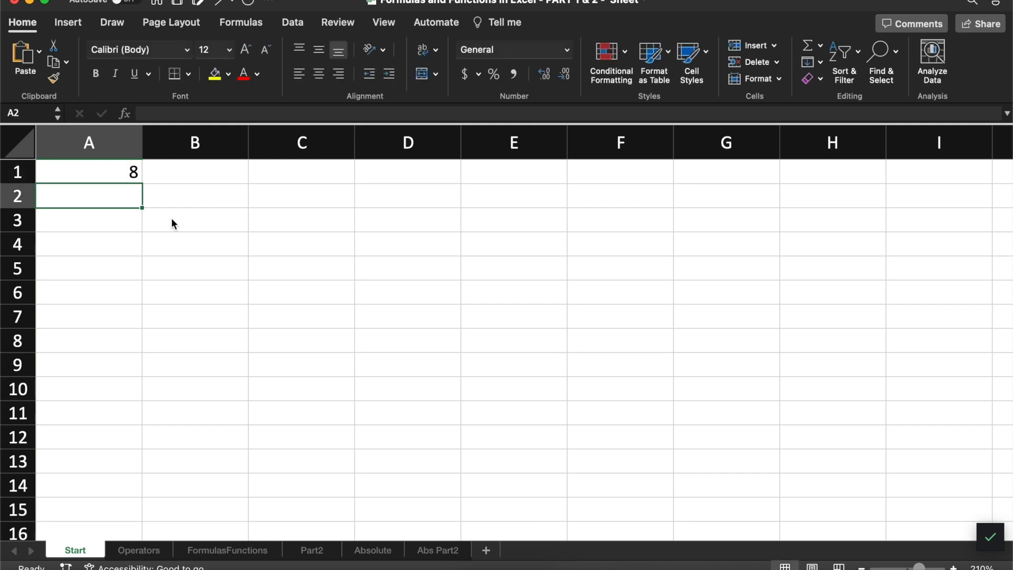
mouse_move(115, 184)
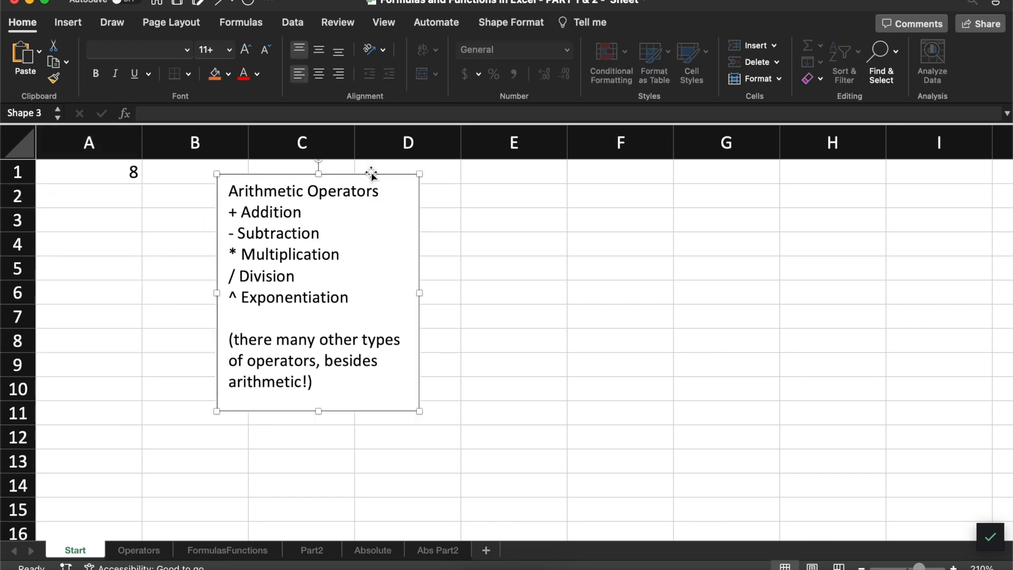
mouse_move(195, 270)
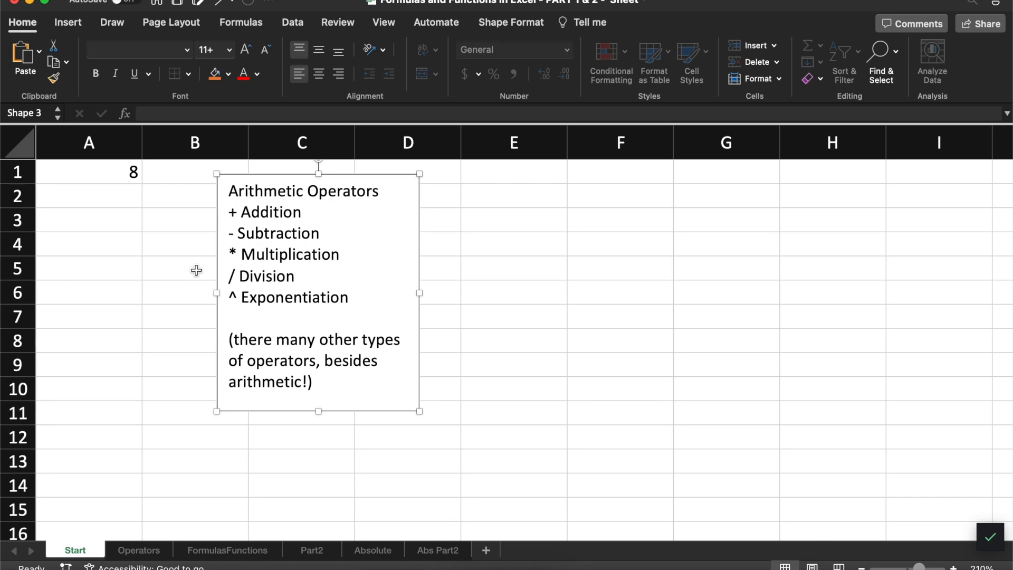
Step: Select cell A1 beside the Arithmetic Operators note to view its formula
left_click(89, 172)
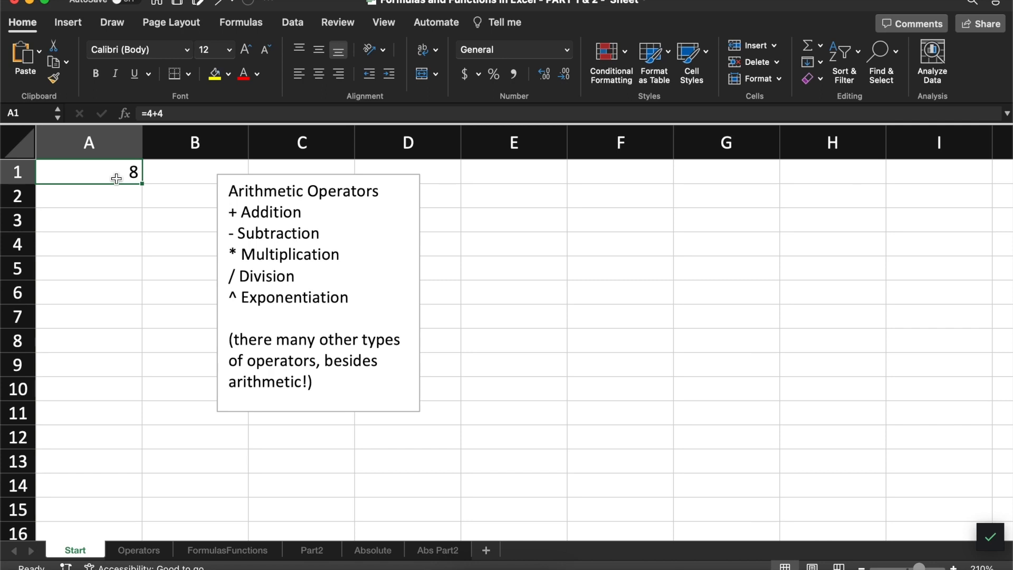
mouse_move(87, 219)
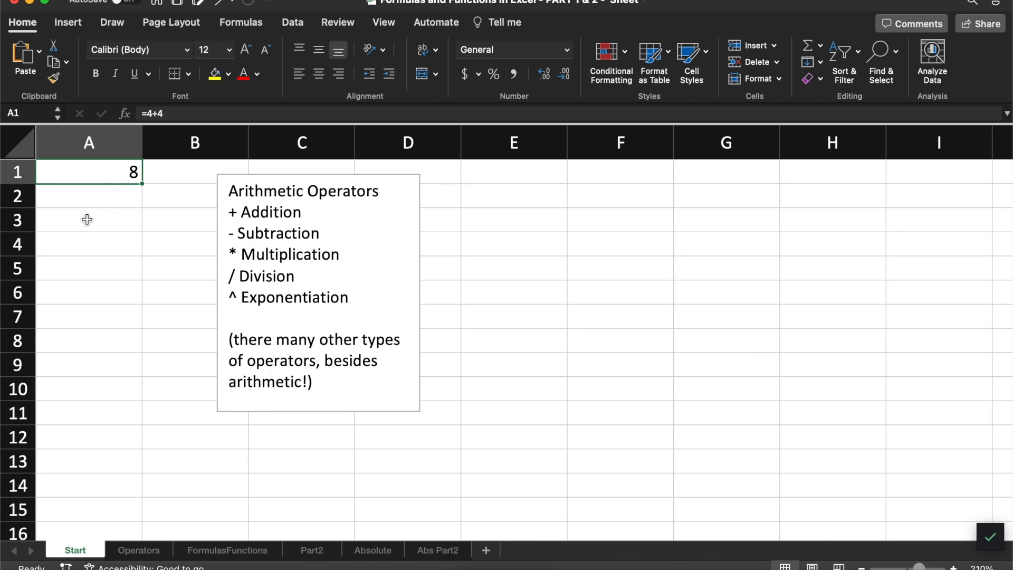
Step: Enter the formula =A1 in cell A3
left_click(89, 219)
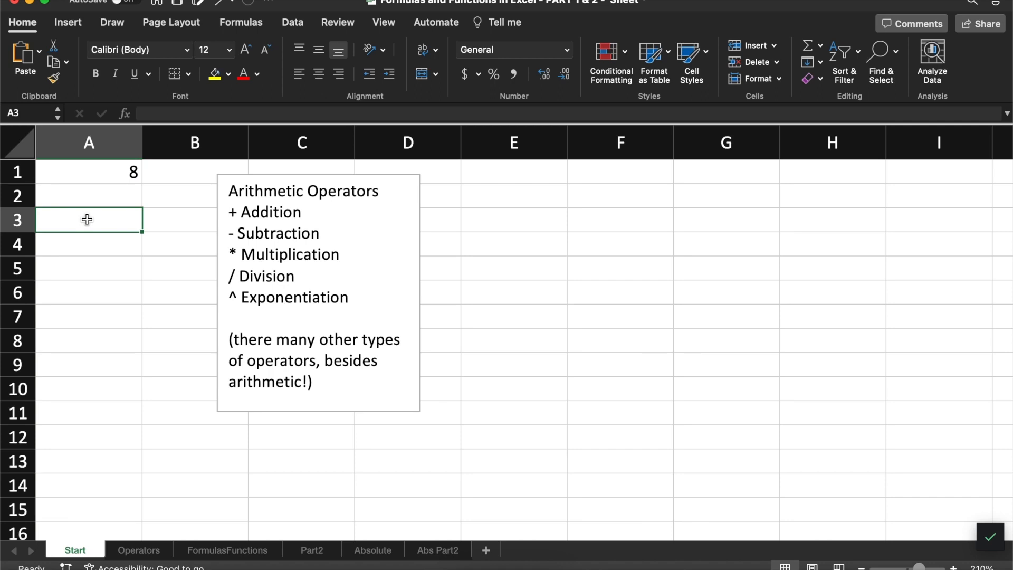
type("=A1")
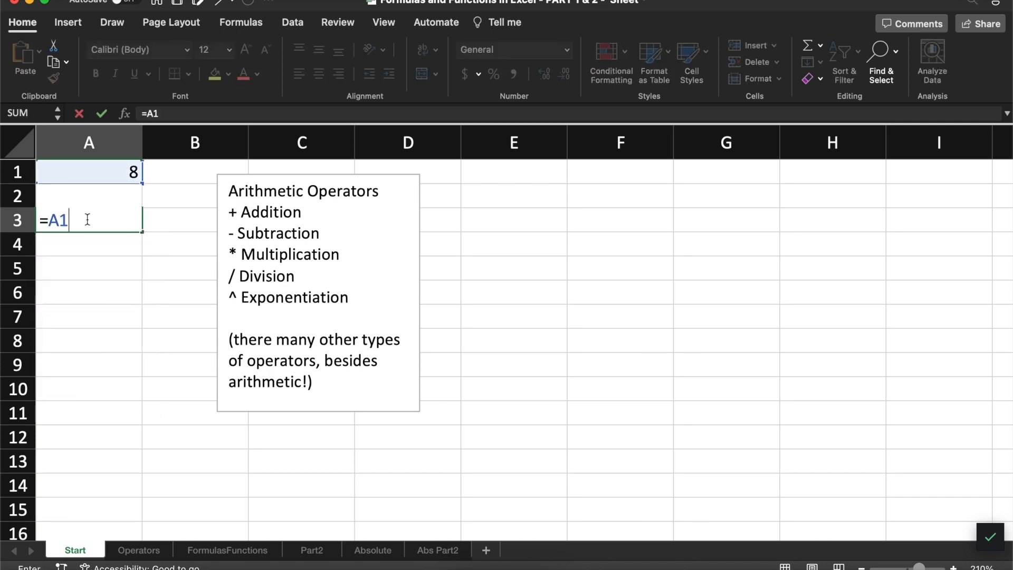
key("Return")
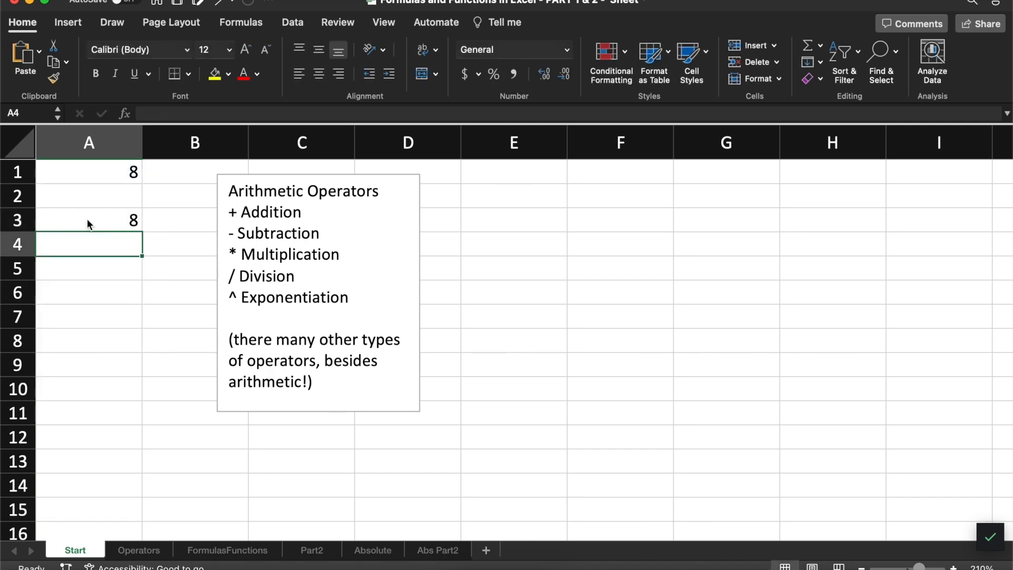
mouse_move(90, 175)
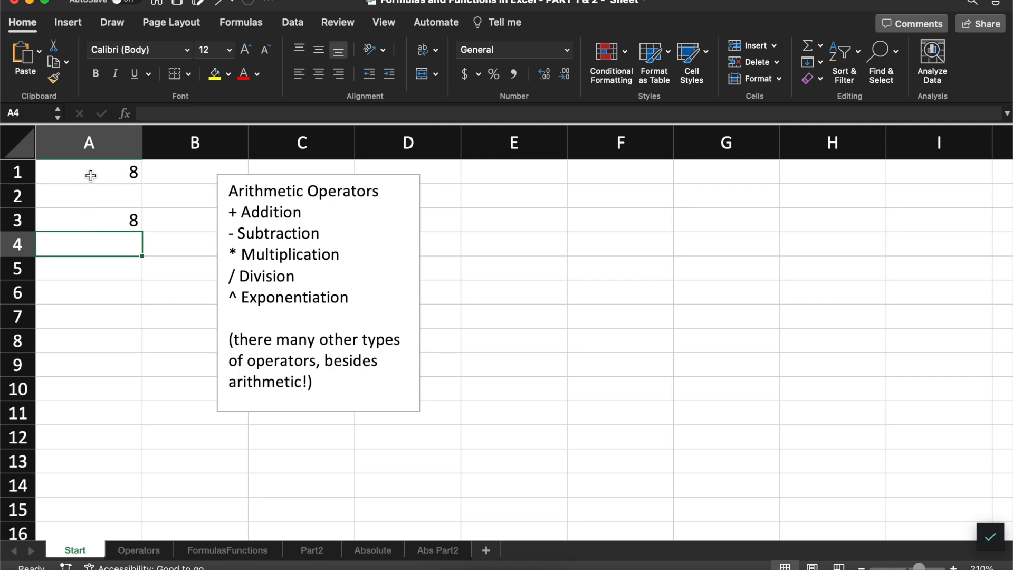
mouse_move(153, 175)
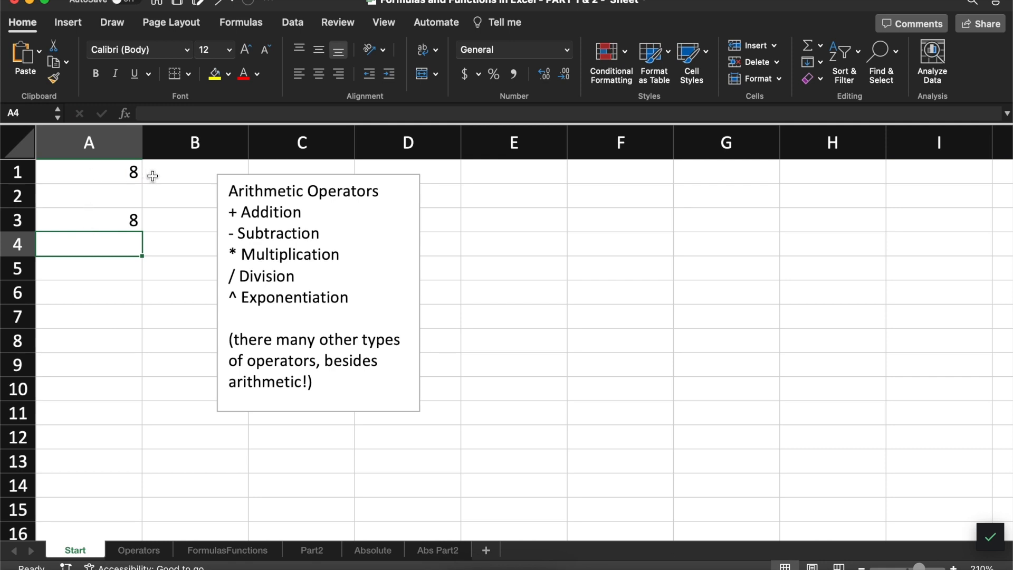
Step: Enter =A1+A3 in A5, then change A1 to 90 so results show 90 and 180
left_click(88, 171)
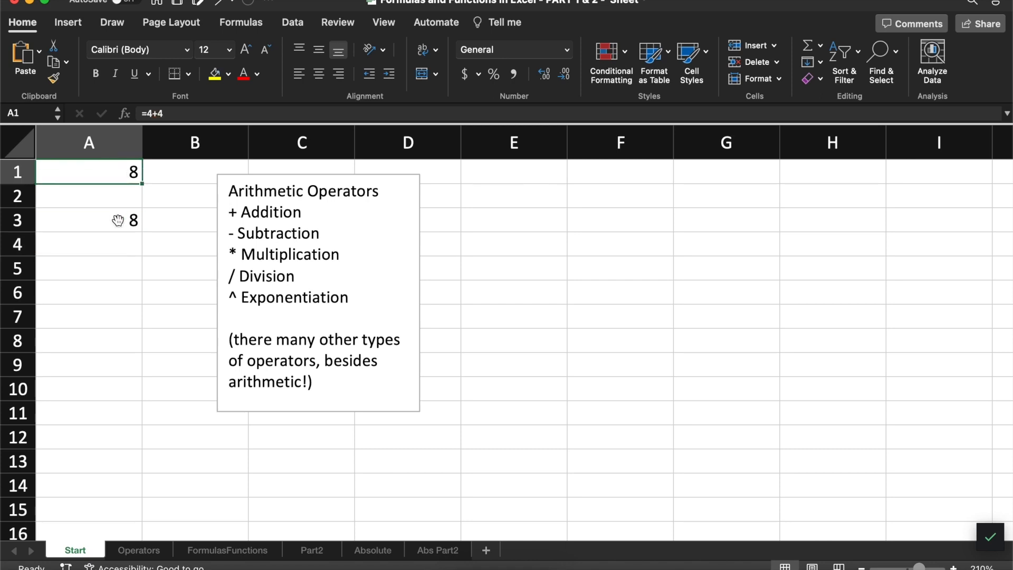
left_click(89, 268)
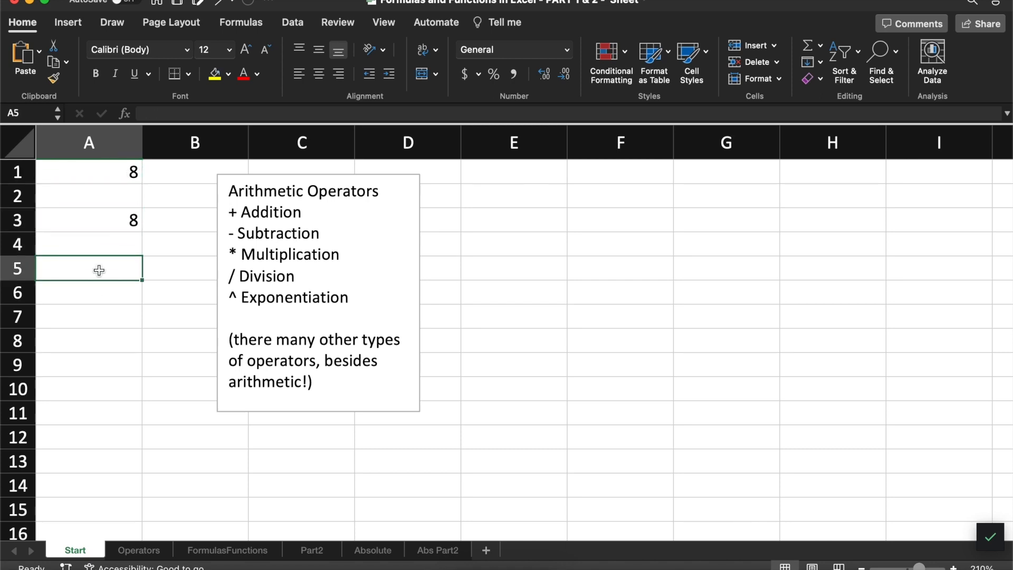
type("=")
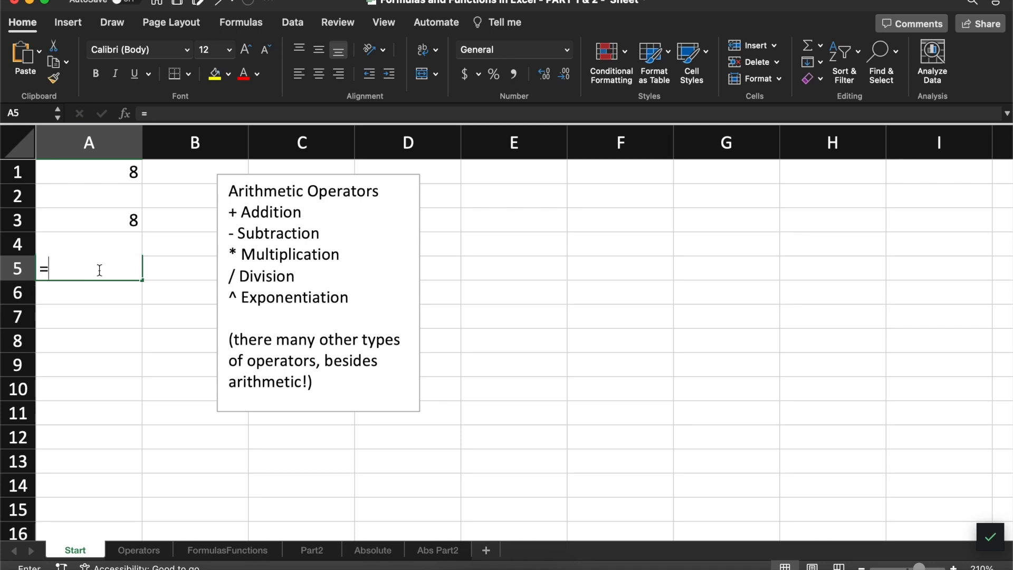
type("A1+")
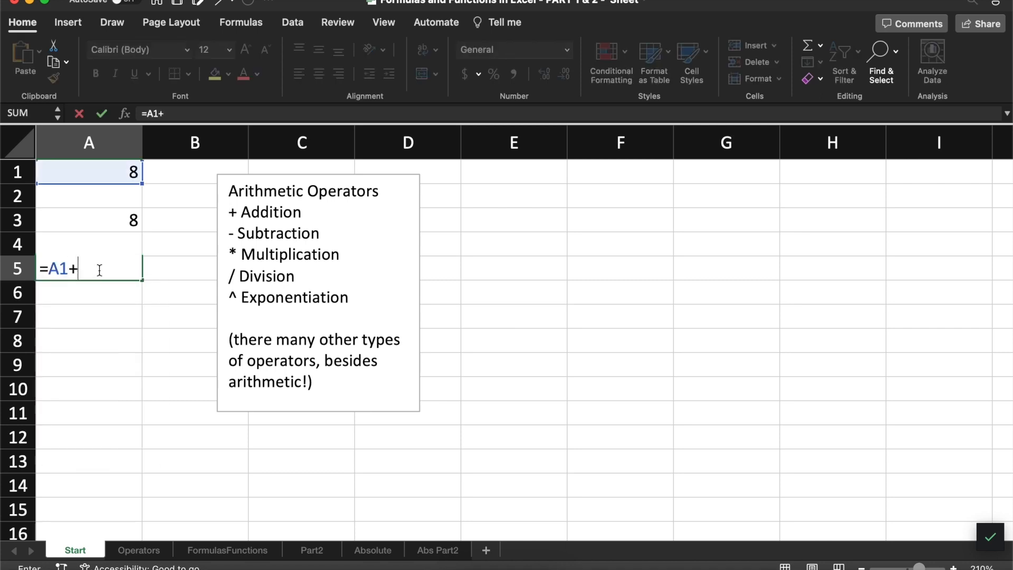
key("Return")
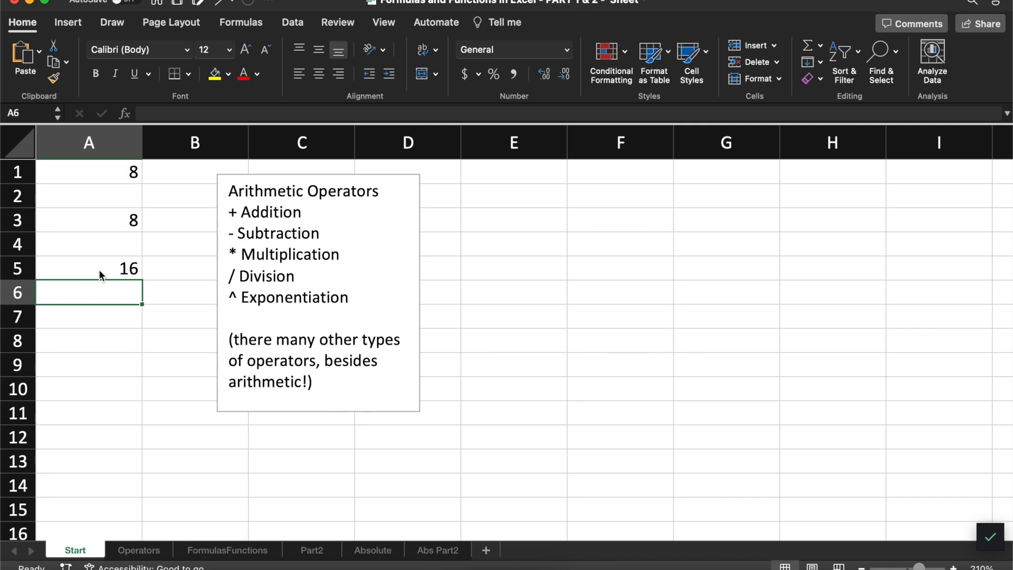
mouse_move(87, 174)
type("90")
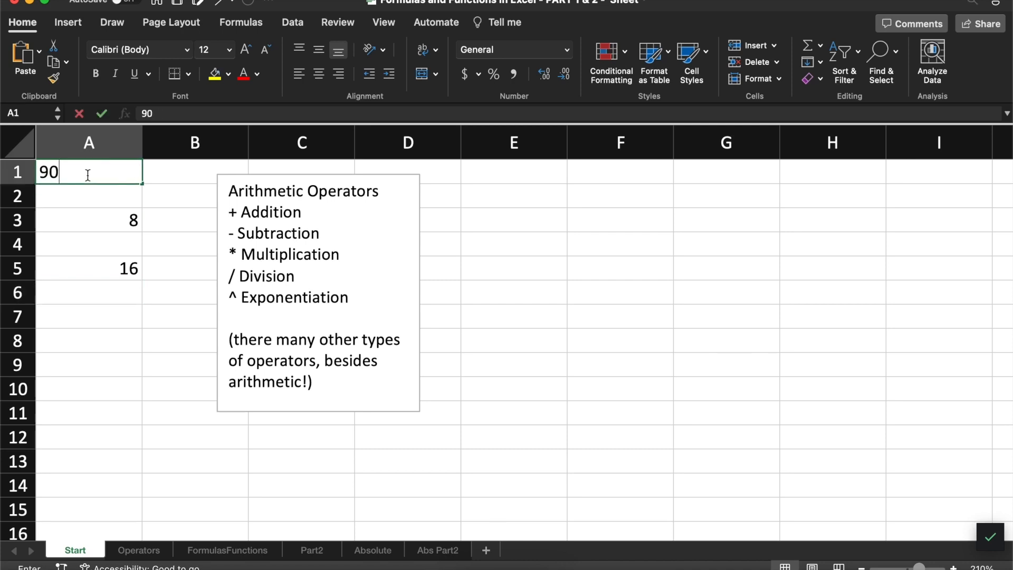
key("Return")
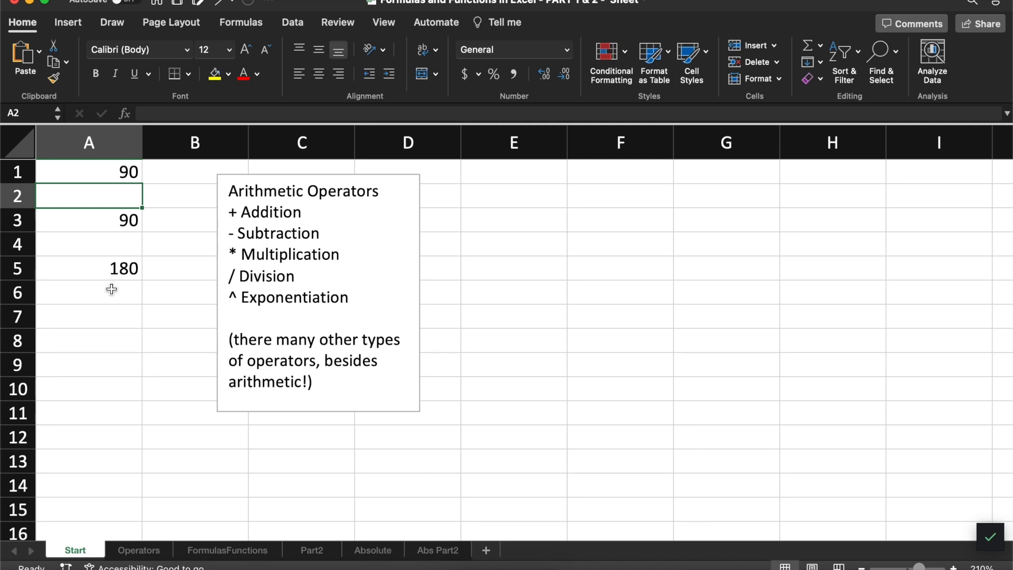
left_click(227, 549)
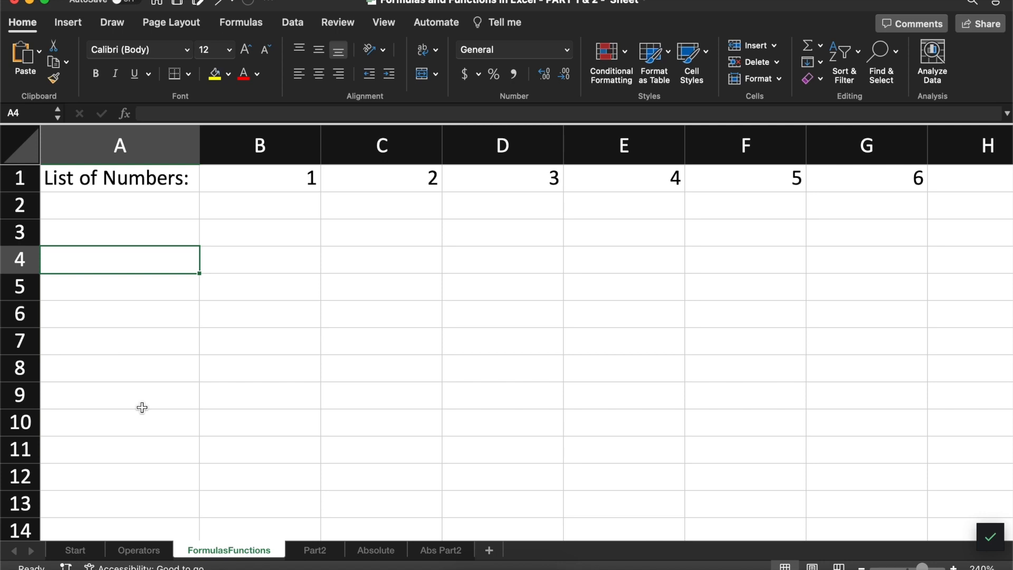
Step: Type =SUM(B1:G1) into cell B2 to total the six numbers in row 1
left_click(119, 205)
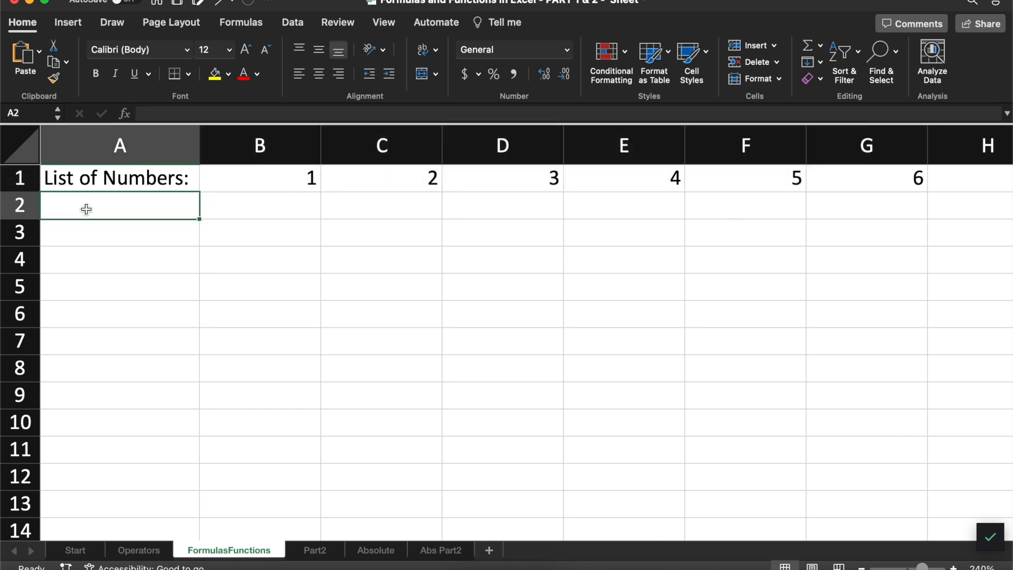
left_click(259, 205)
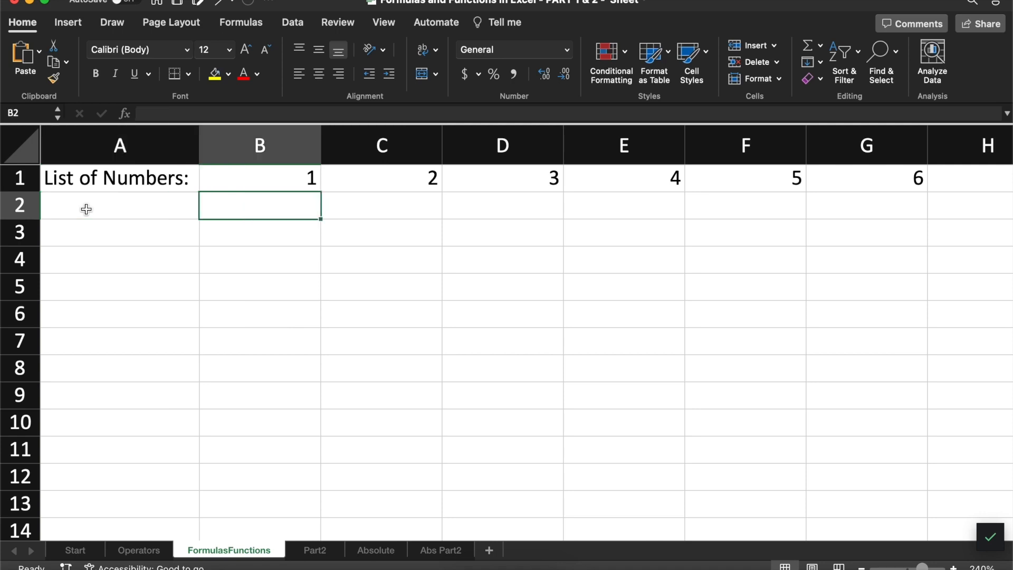
type("=")
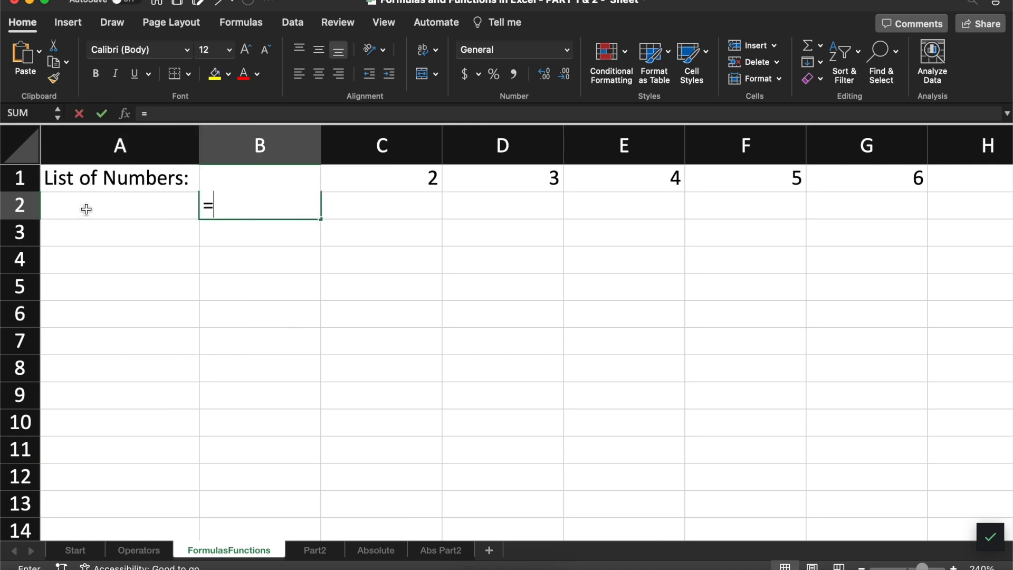
type("SUM")
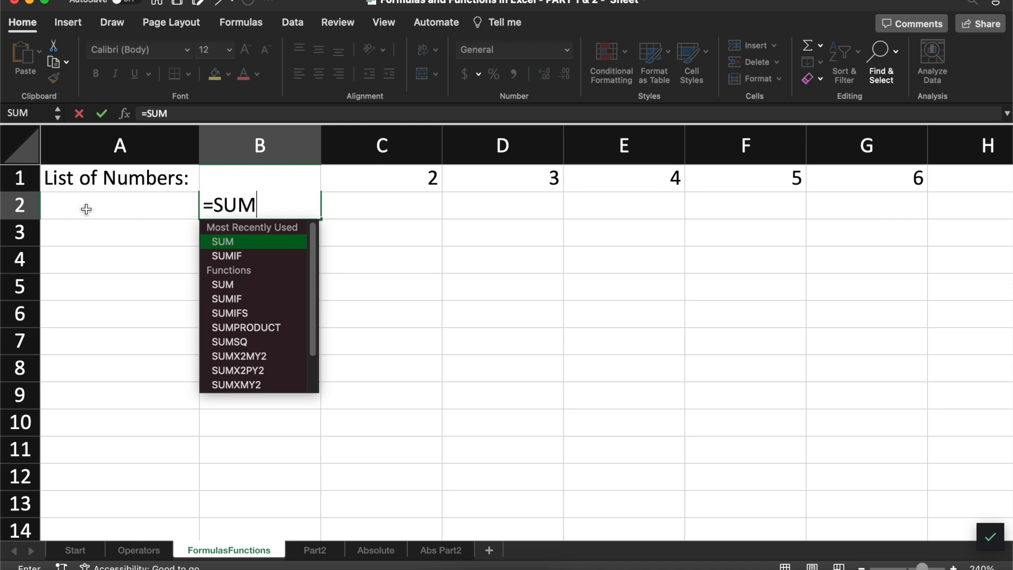
type("(")
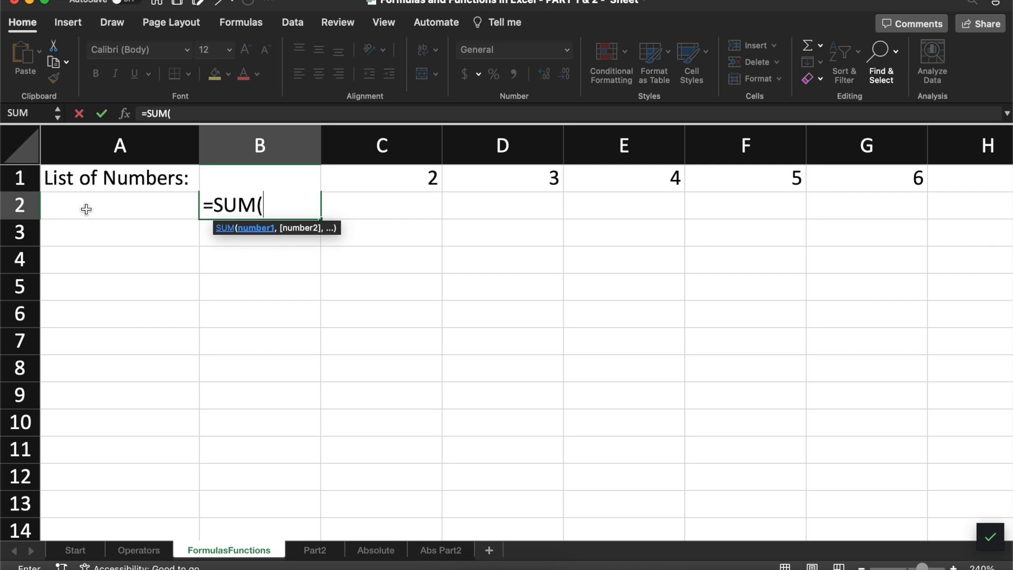
left_click(260, 178)
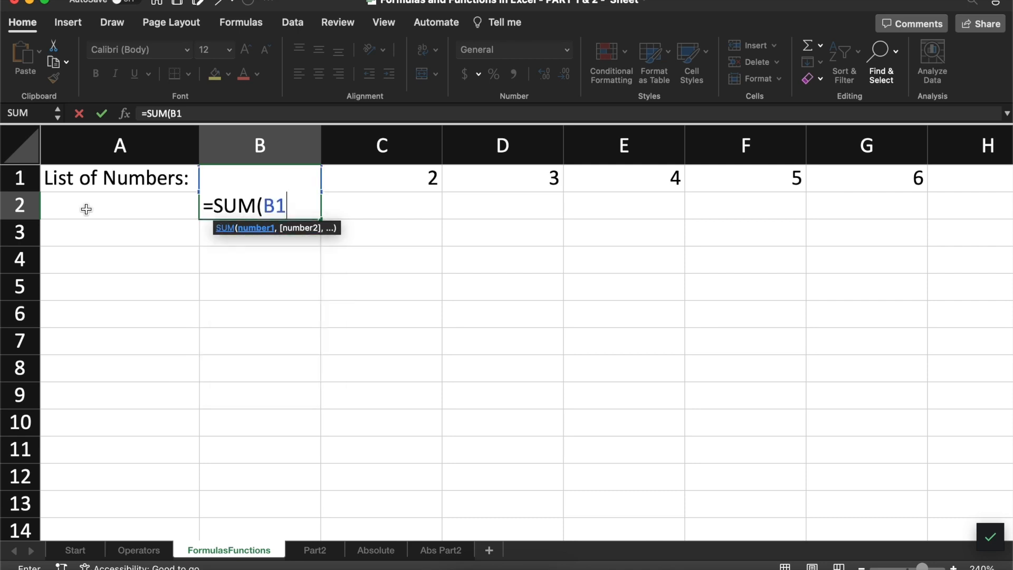
type(":G")
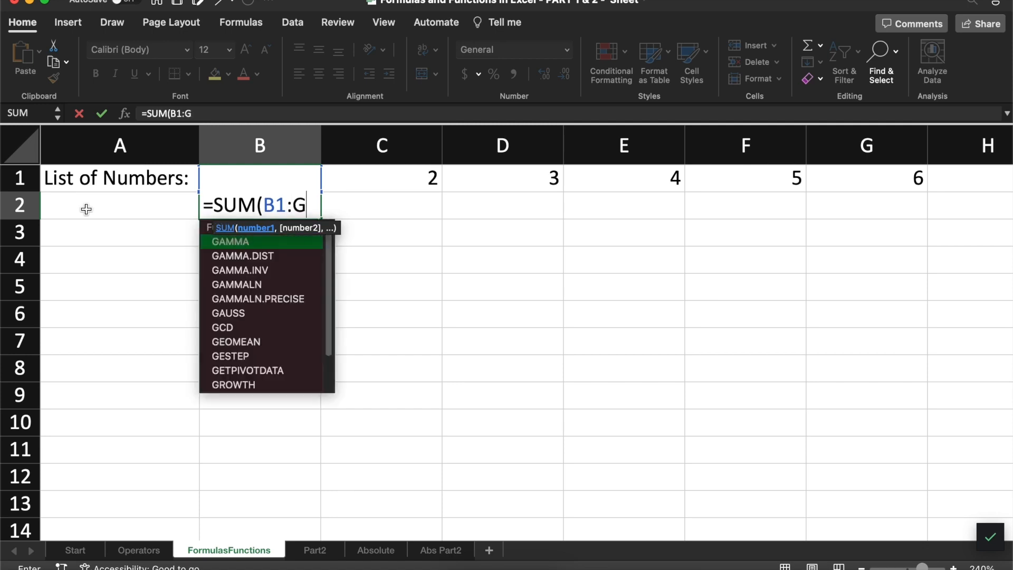
type("1)")
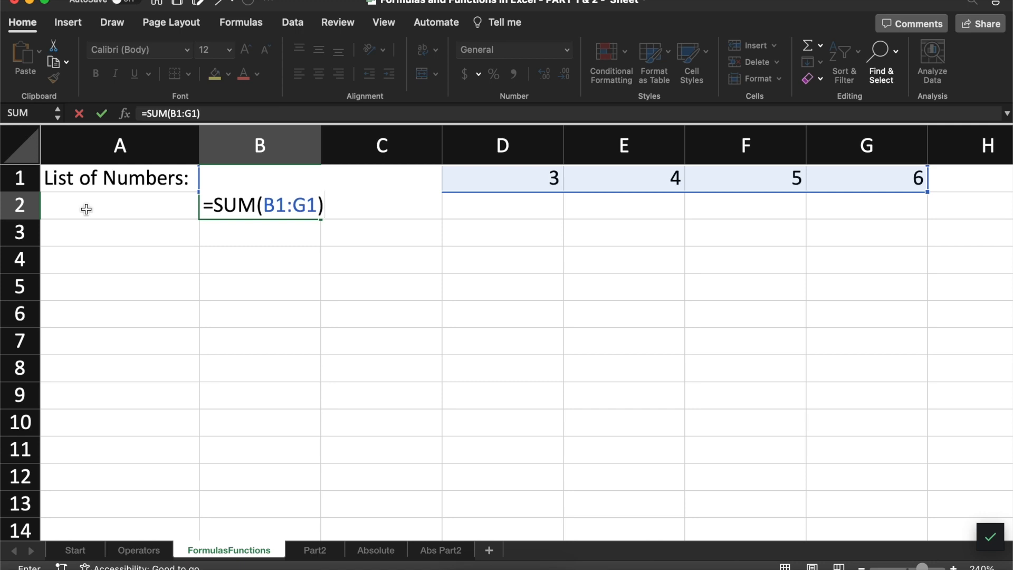
key("Return")
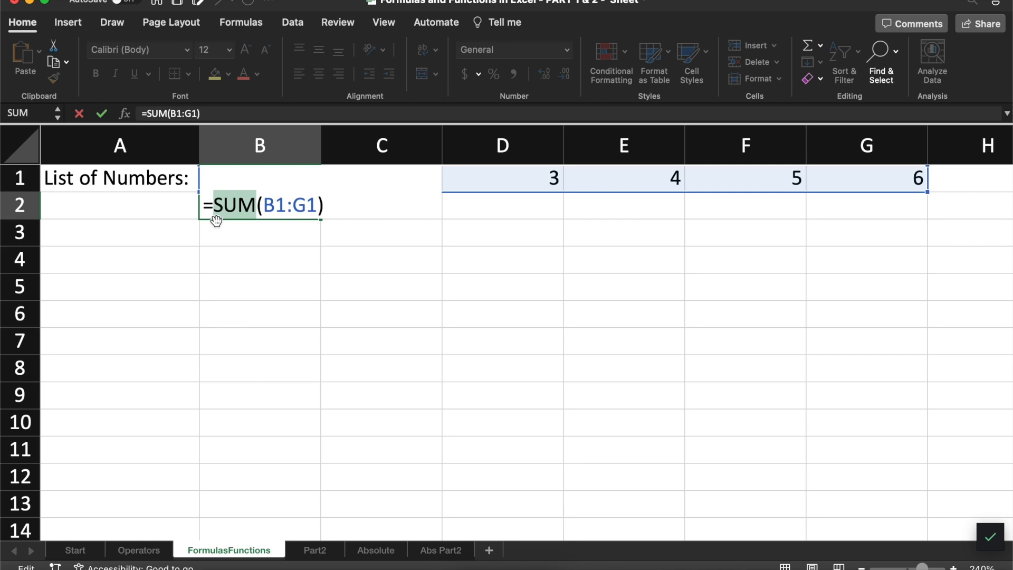
Step: Replace SUM with AVERAGE in the B2 formula and dismiss the suggestions
type("AVERAGE")
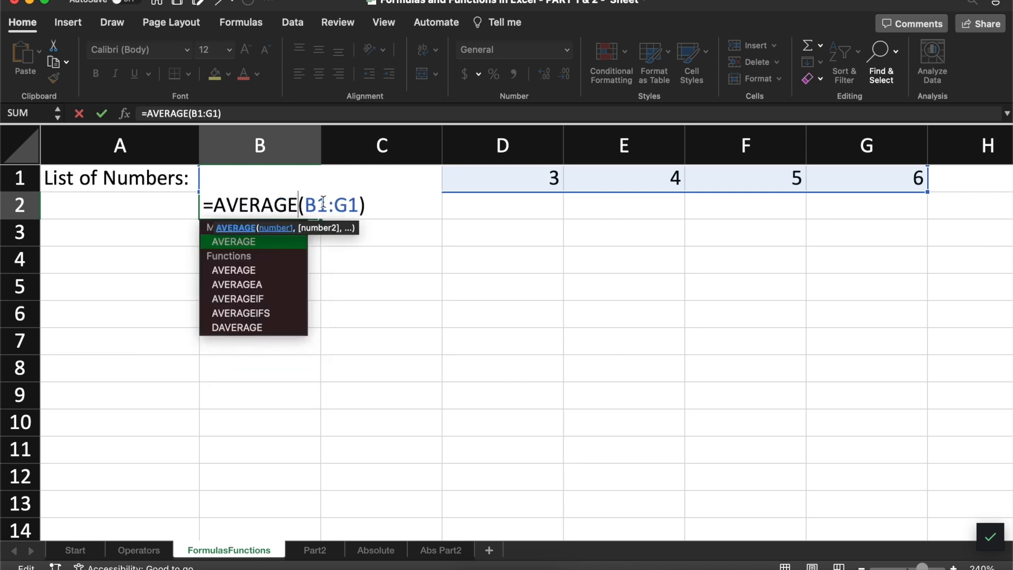
key("Return")
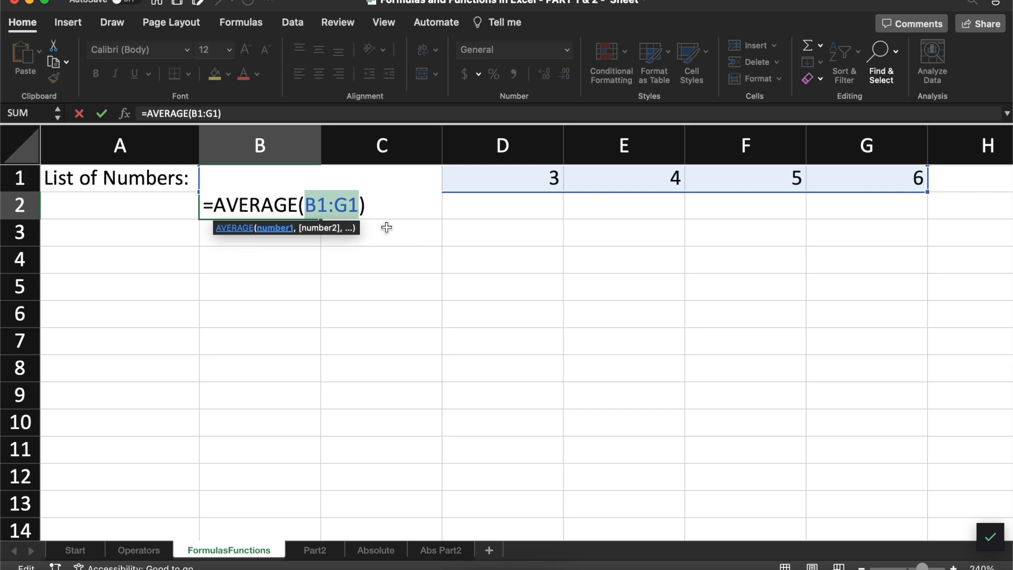
mouse_move(376, 231)
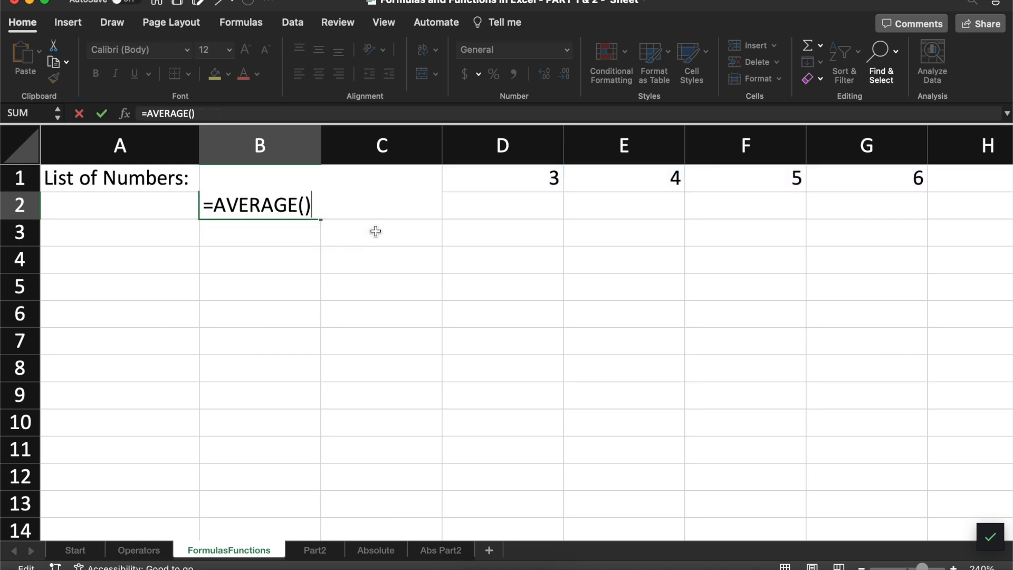
Step: Clear the AVERAGE formula, try =RAND(), then cancel so B2 stays empty
key("backspace")
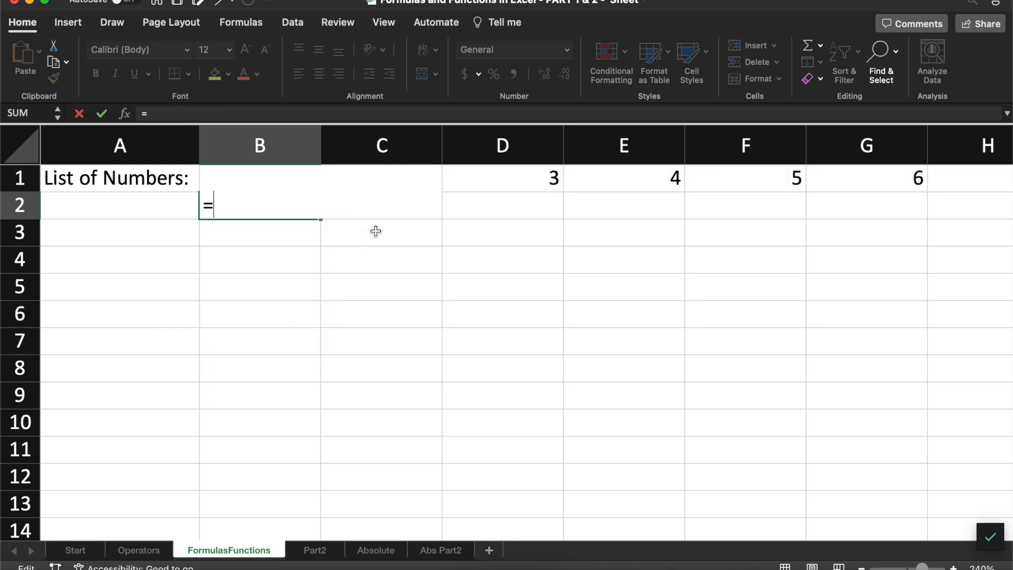
type("RAND(")
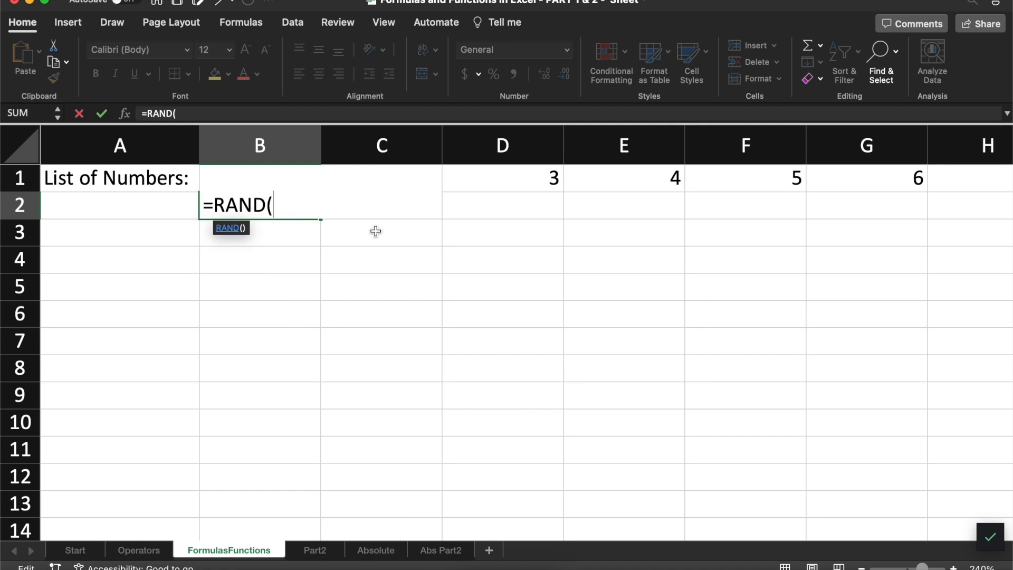
type(")")
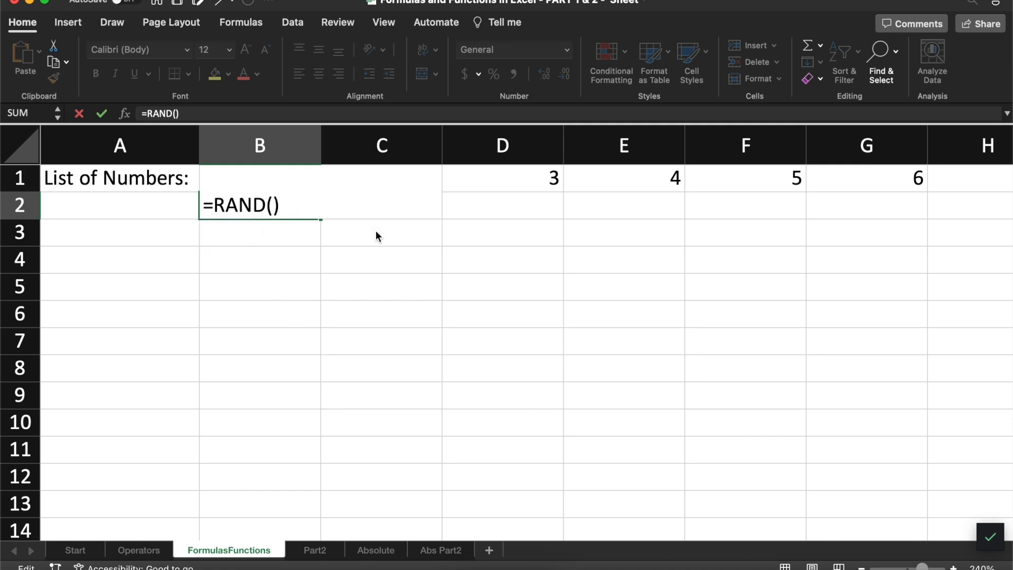
key("Return")
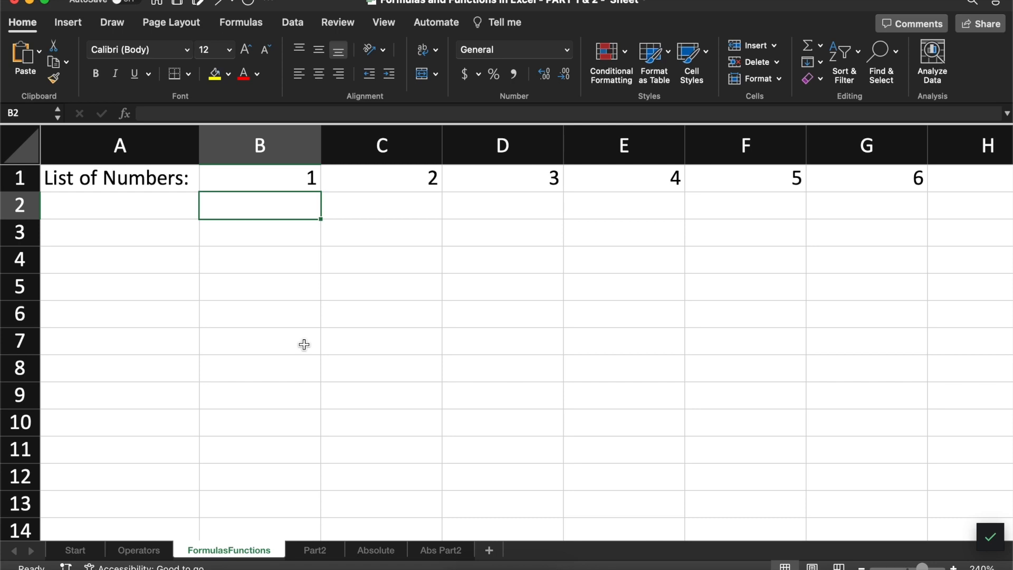
mouse_move(188, 260)
type("=")
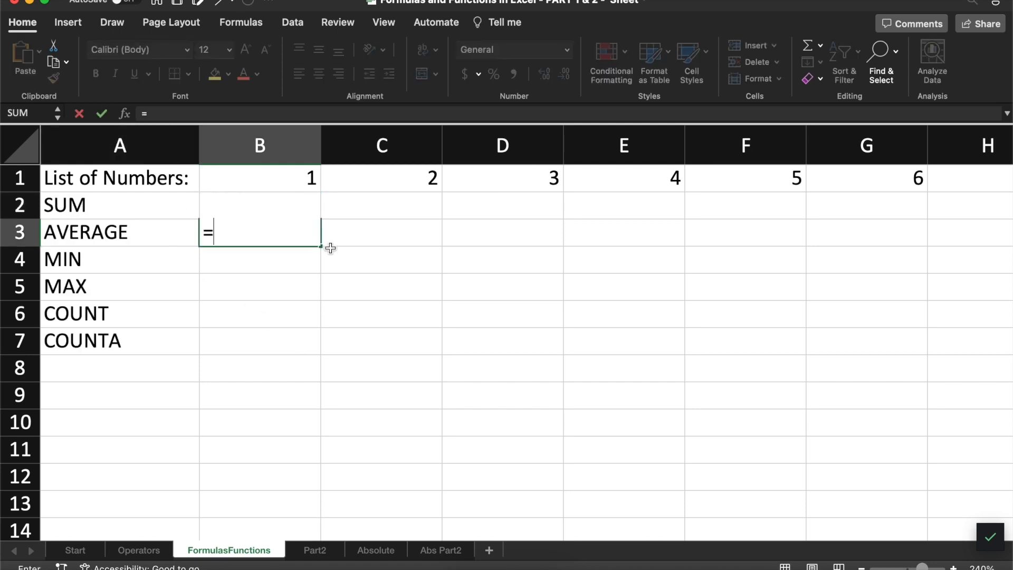
Step: Enter =AVERAGE(B1:G1) in B3 showing 3.5, then begin typing =MIN
type("AVERAGE(B1:G1")
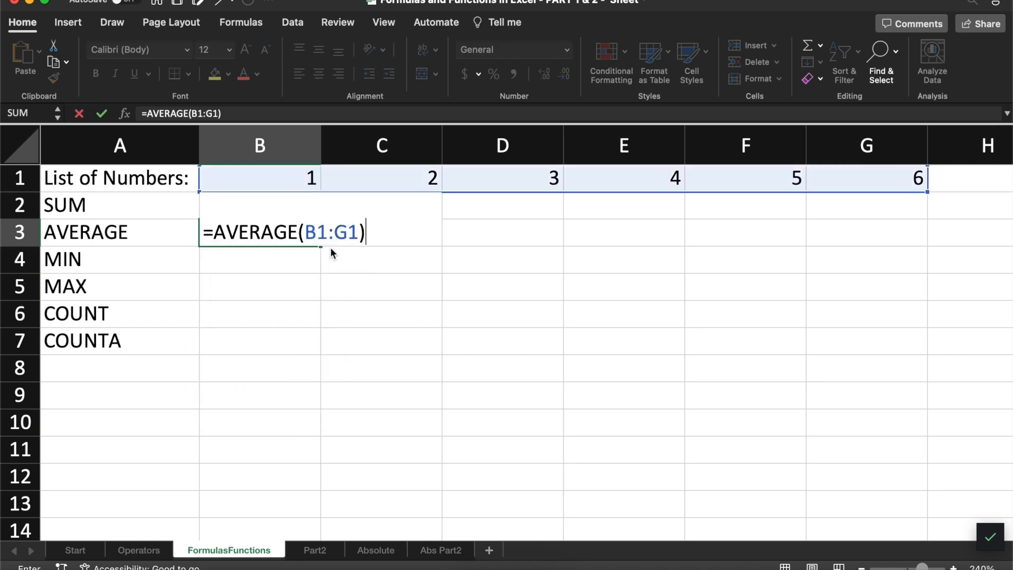
key("Return")
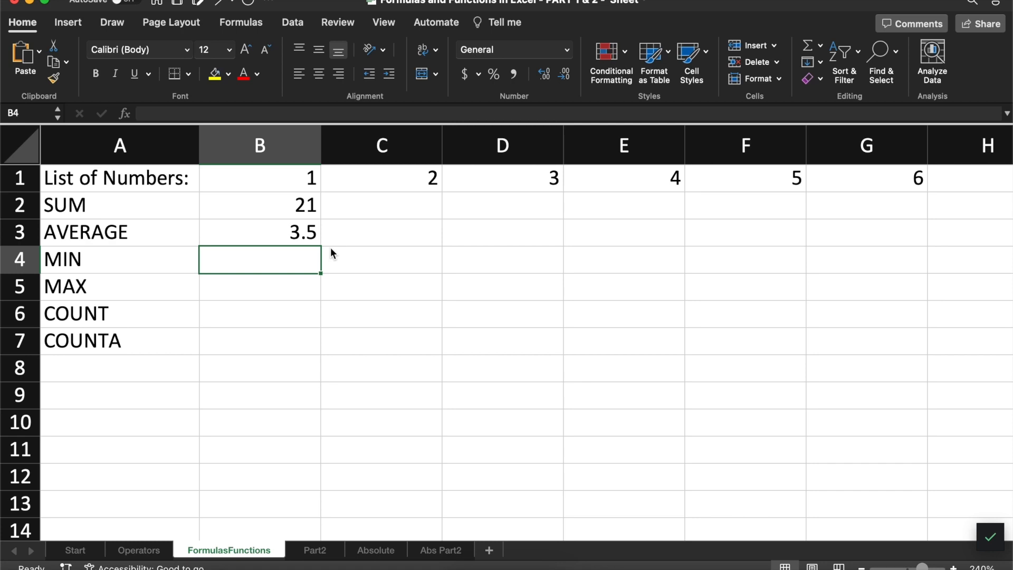
type("=MIN")
left_click(259, 287)
type("=MAX(B1:")
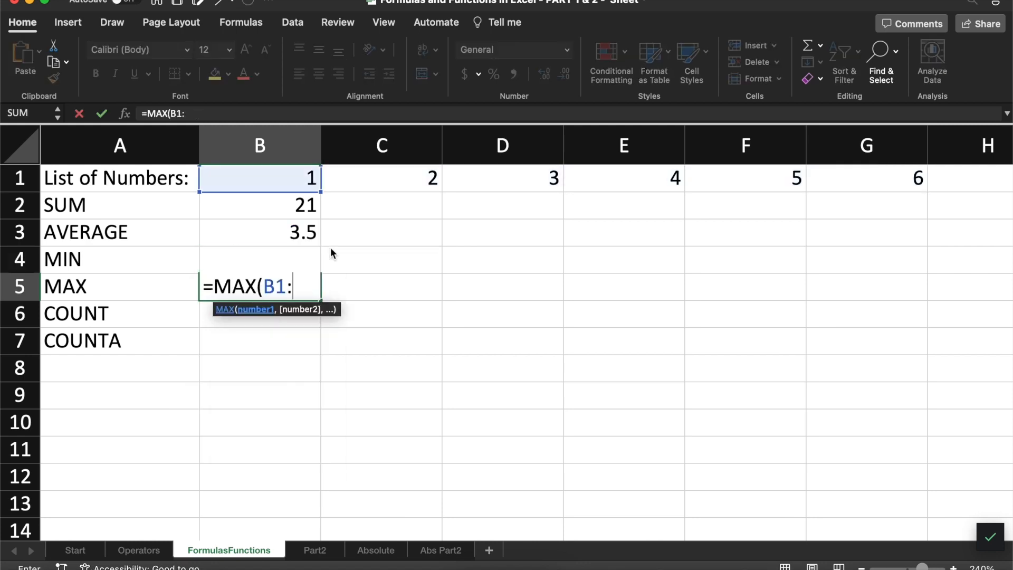
Step: Finish the MAX, COUNT and COUNTA formulas over B1:G1, each showing 6
key("Return")
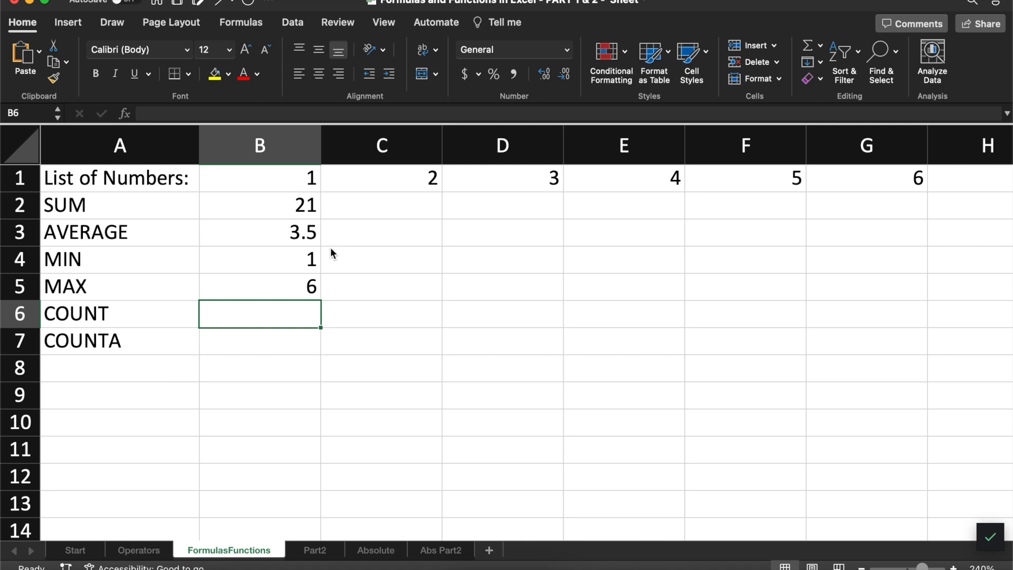
type("=COUNT(B")
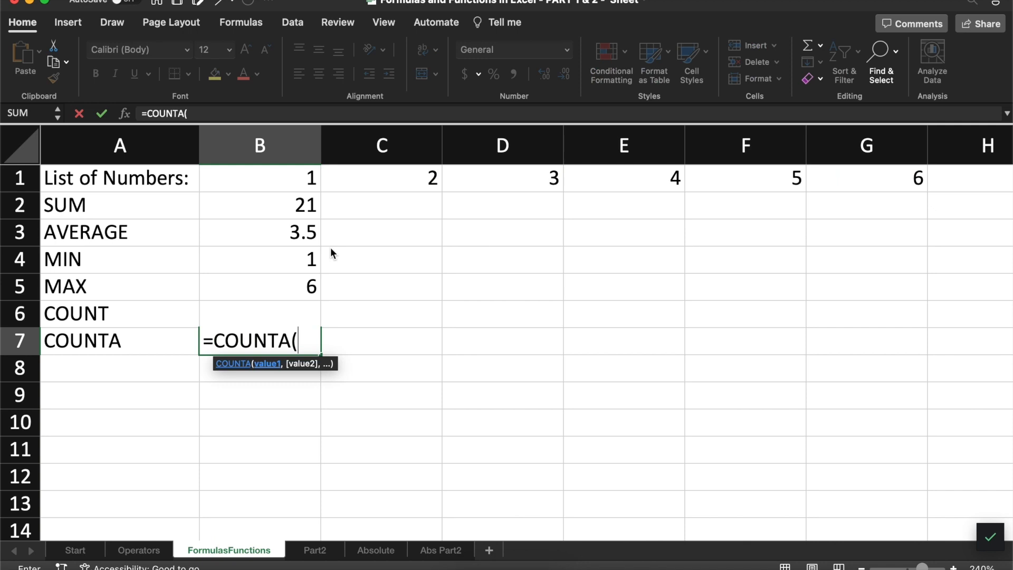
key("Return")
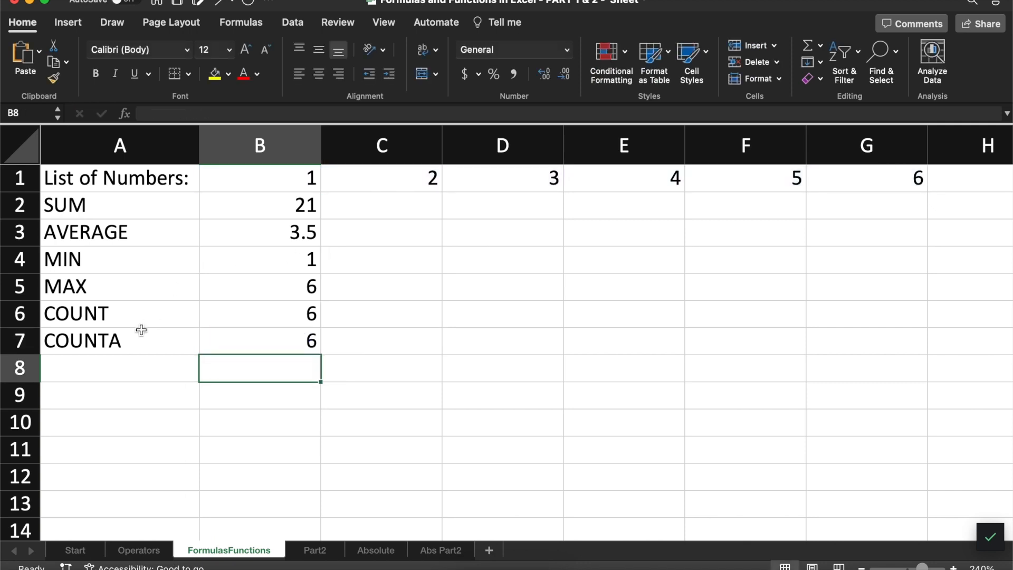
Step: Type 'apple' into cell G1 in place of the 6
left_click(865, 178)
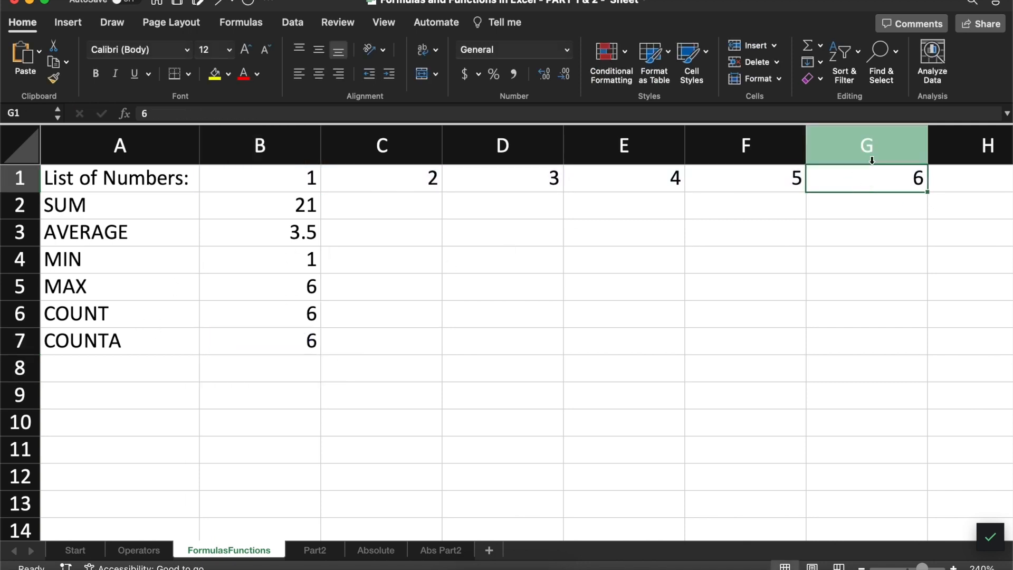
type("apple")
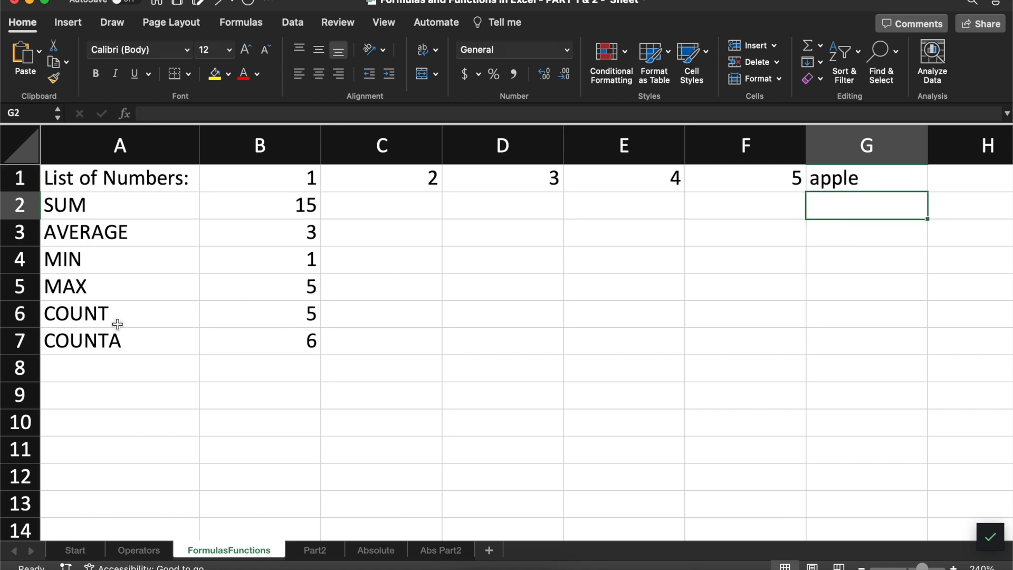
mouse_move(87, 331)
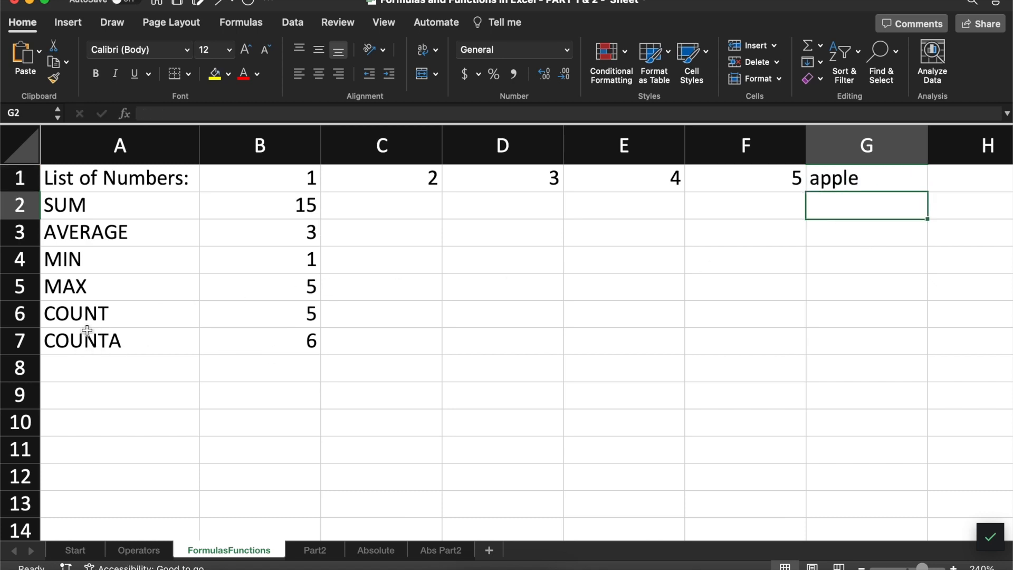
mouse_move(257, 329)
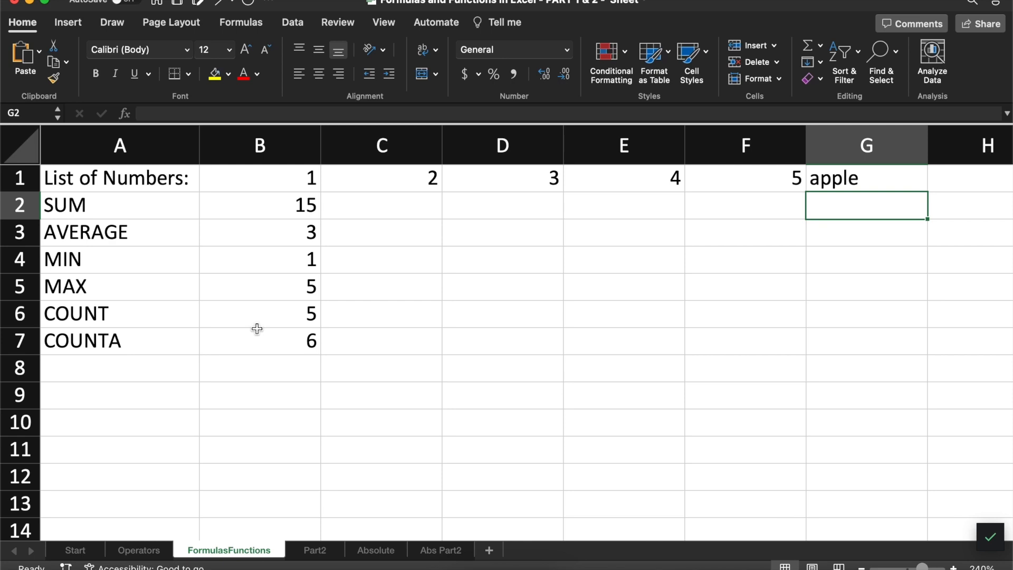
mouse_move(232, 366)
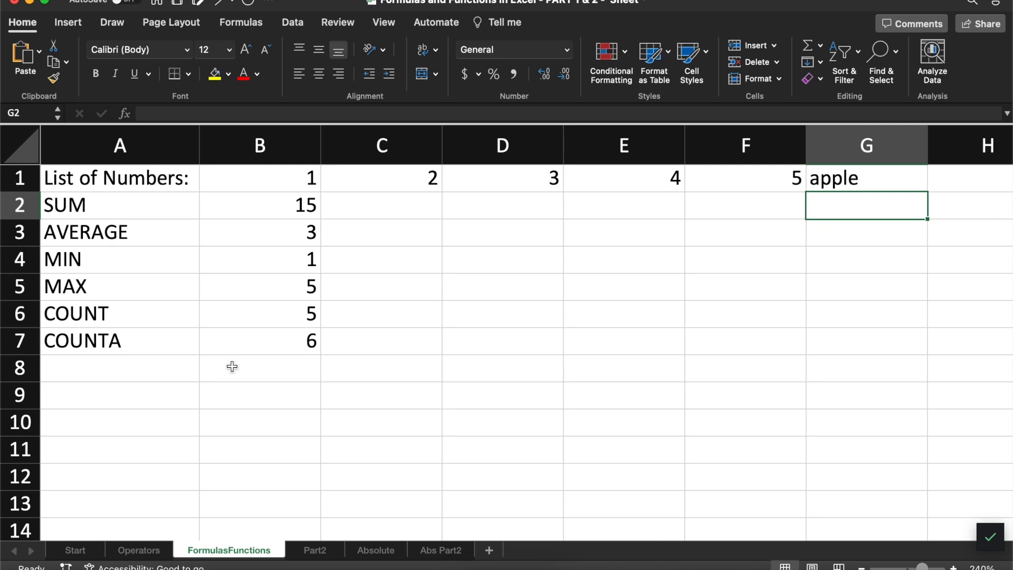